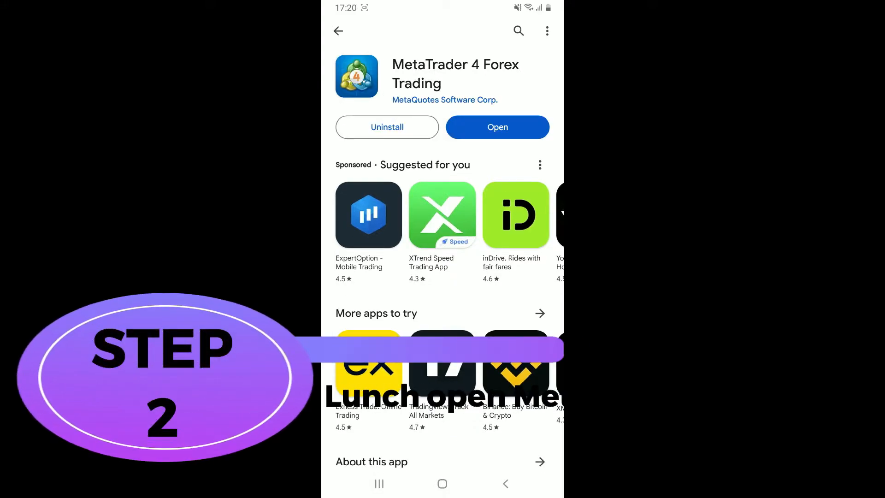
Launch the installed MetaTrader 4 Forex Trading app from its Play Store page
left_click(497, 126)
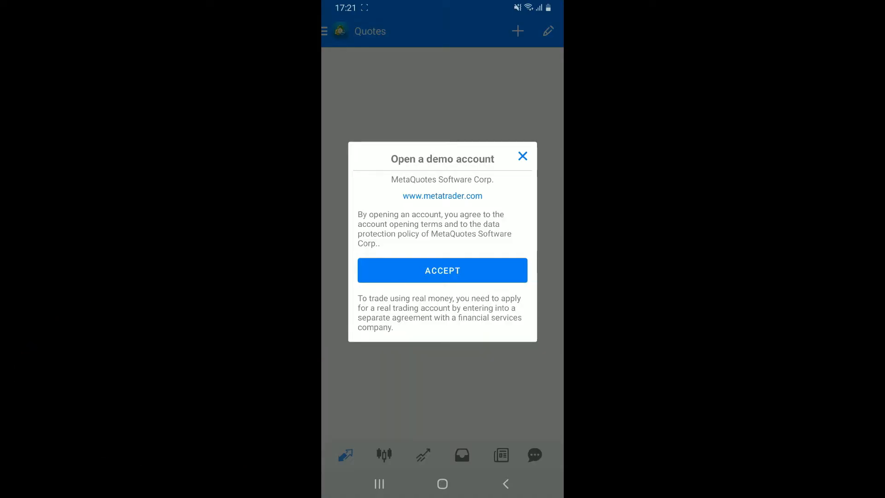
Accept the MetaQuotes demo account opening terms in the 'Open a demo account' dialog
left_click(442, 271)
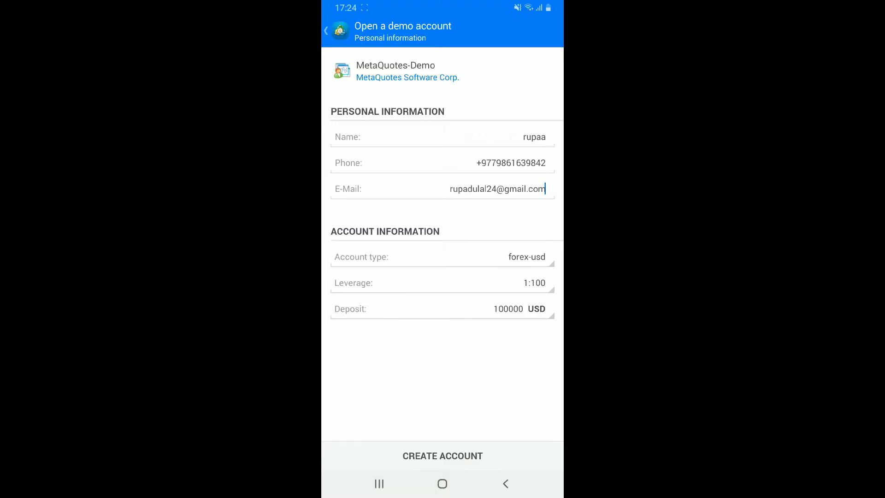
Submit the demo account form with forex-usd, 1:100 leverage and 100000 USD deposit
left_click(442, 456)
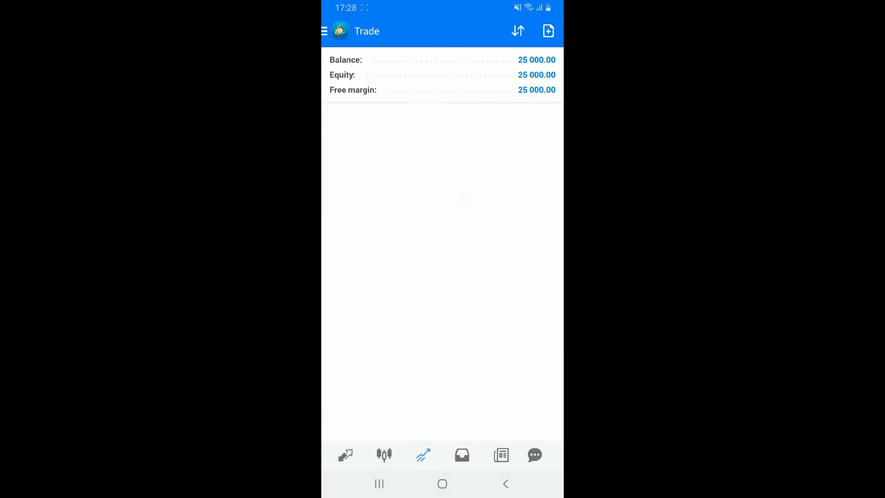
Start a new USDJPY instant execution order from the Trade tab
left_click(384, 455)
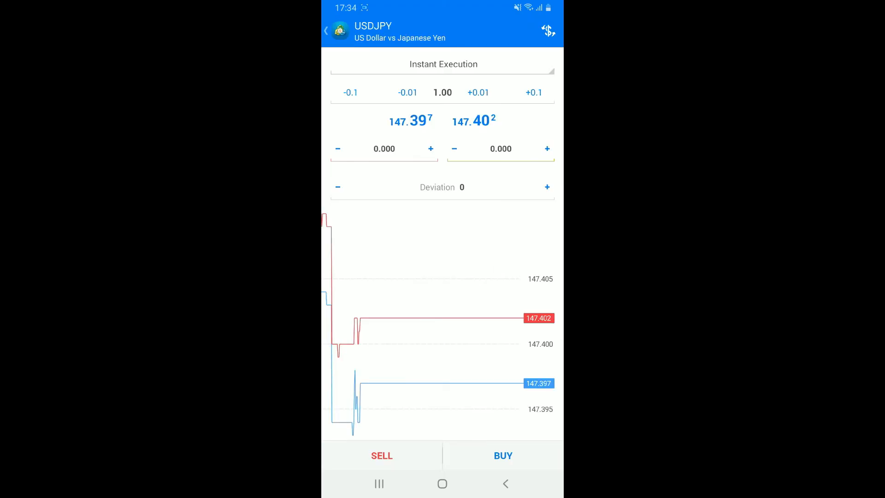
Place the 1.00-lot USDJPY sell market order
left_click(502, 455)
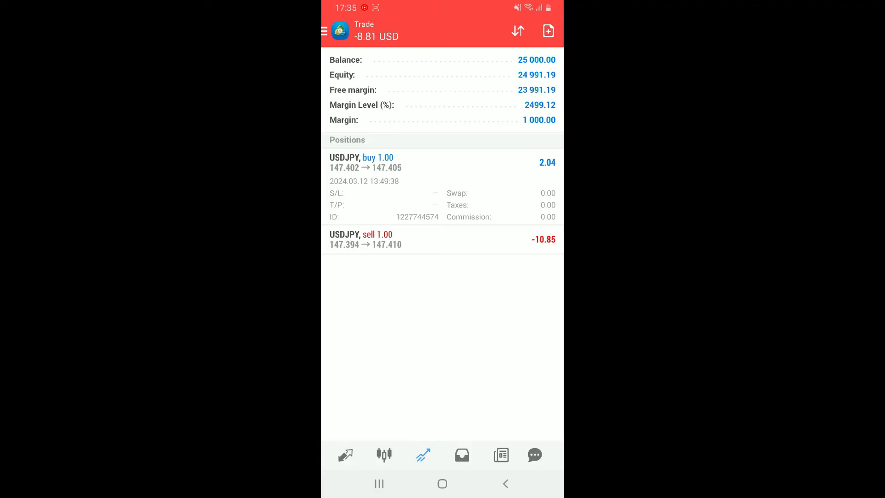